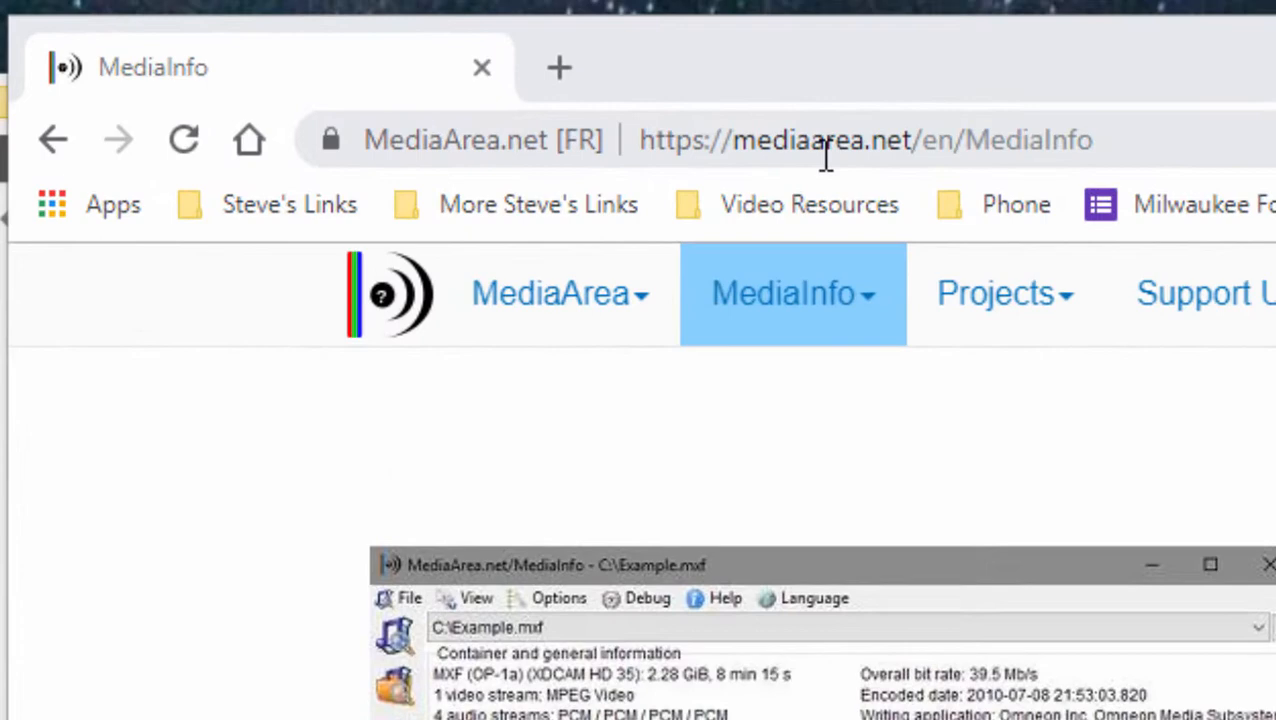
mouse_move(960, 160)
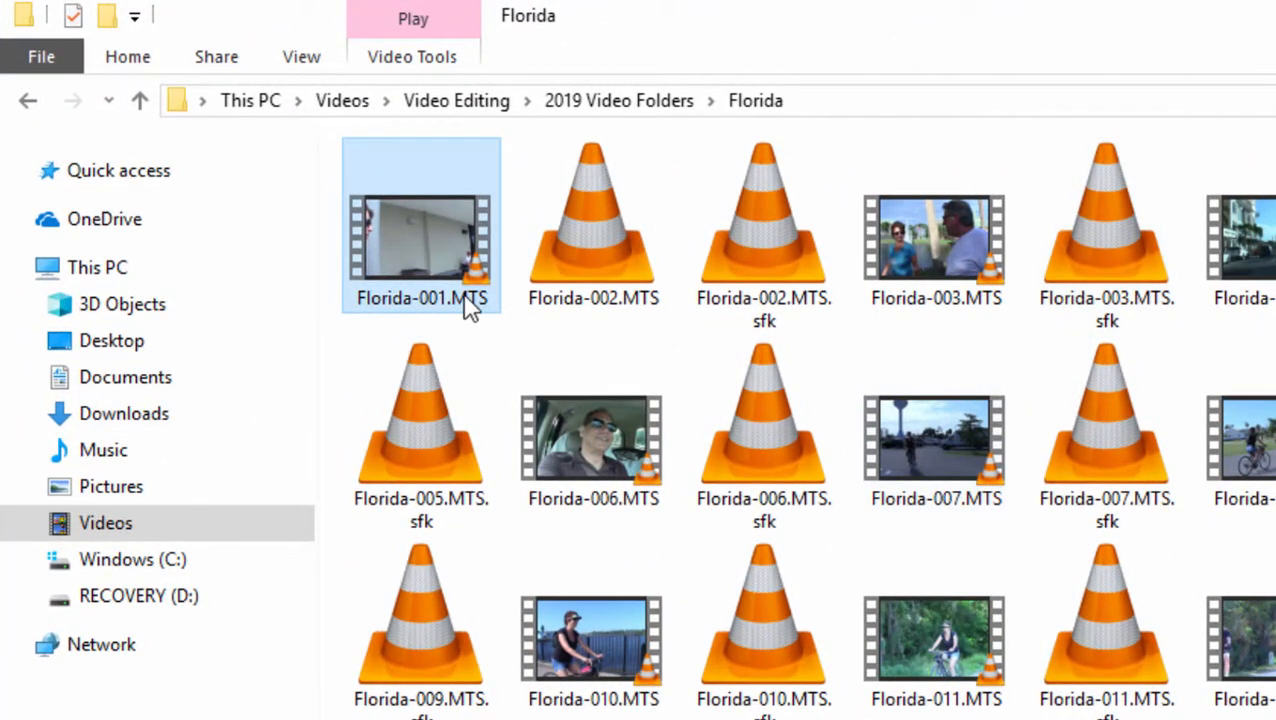
mouse_move(434, 270)
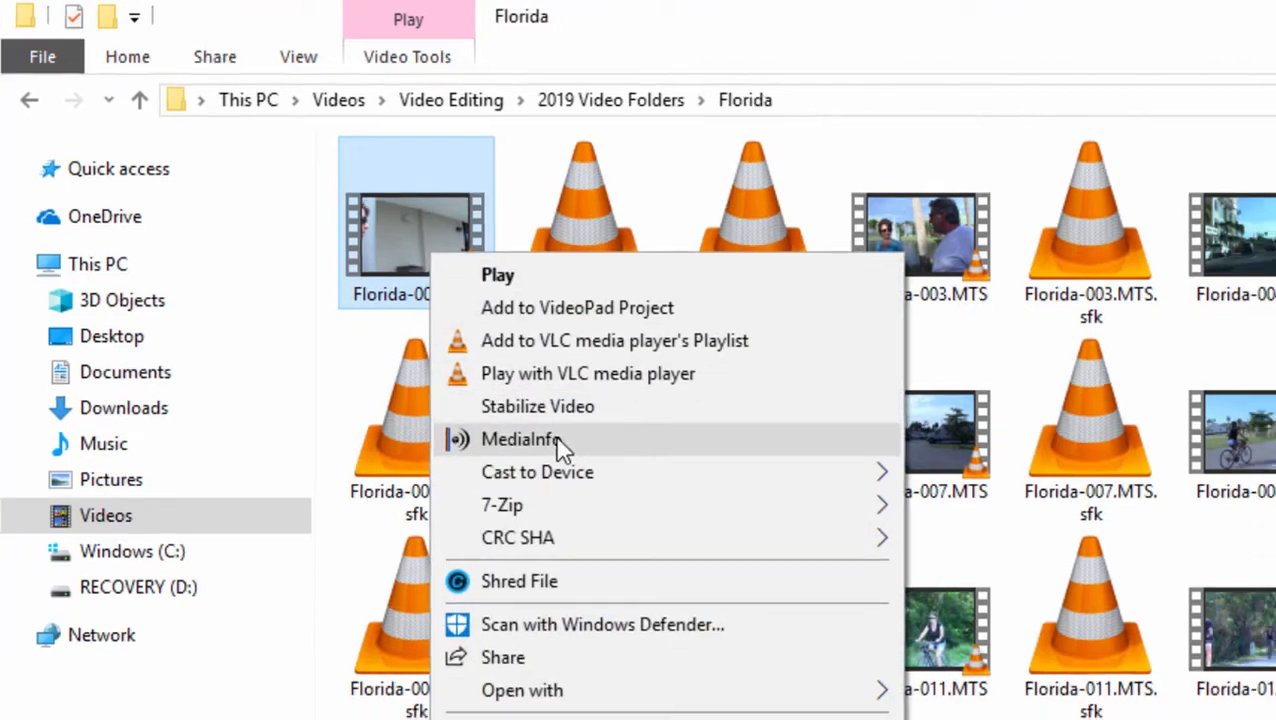
Step: Open Florida-001.MTS from the Florida folder in MediaInfo via the context menu
left_click(520, 440)
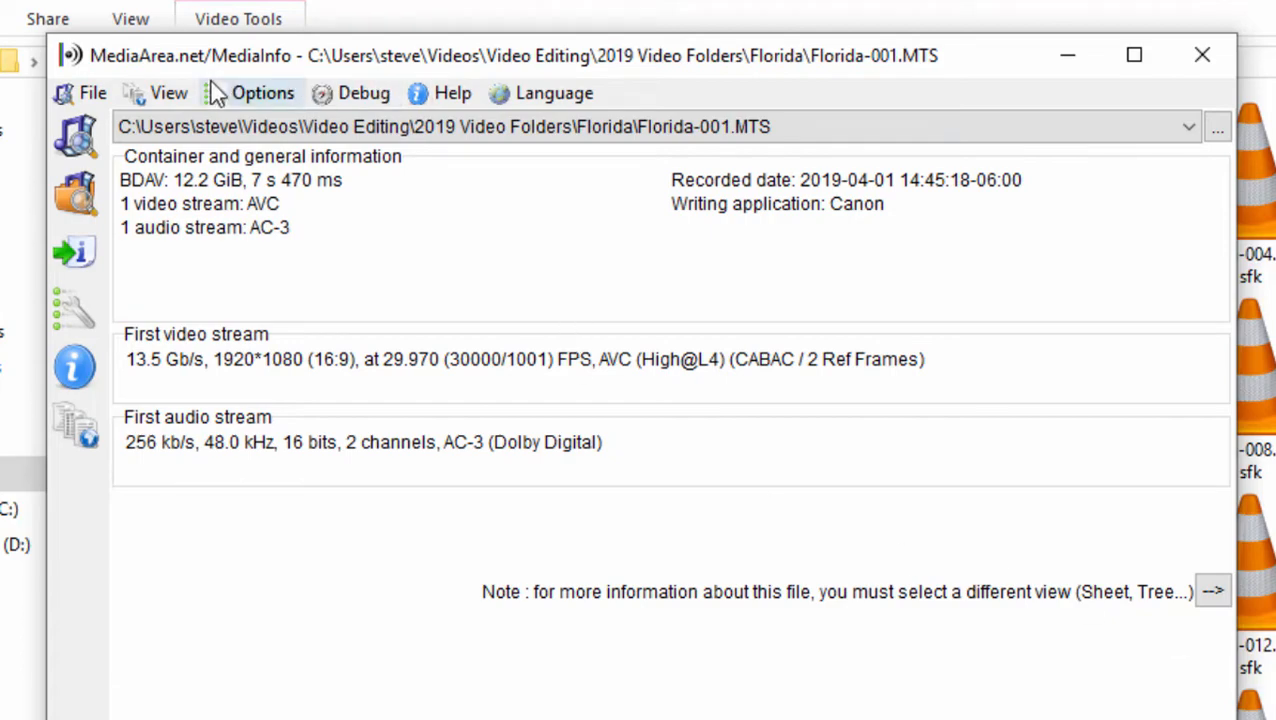
Step: Switch the Florida-001.MTS report to the Text view listing every property
left_click(168, 92)
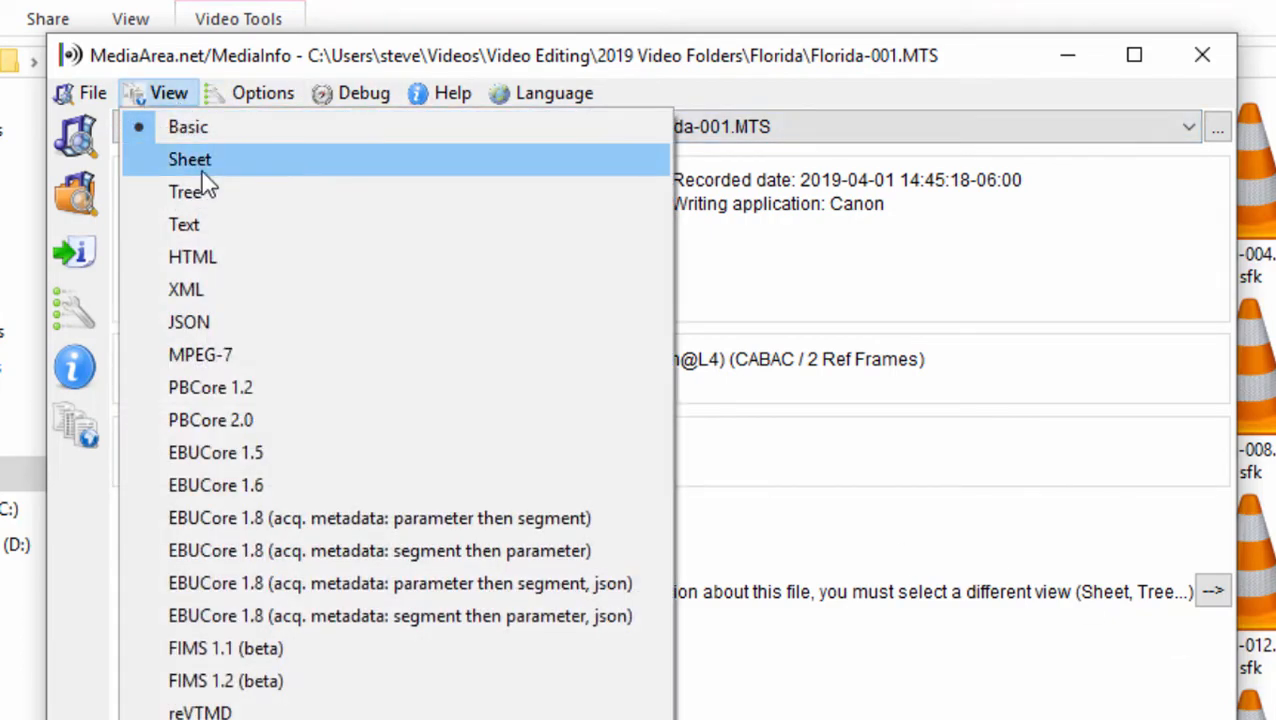
left_click(188, 160)
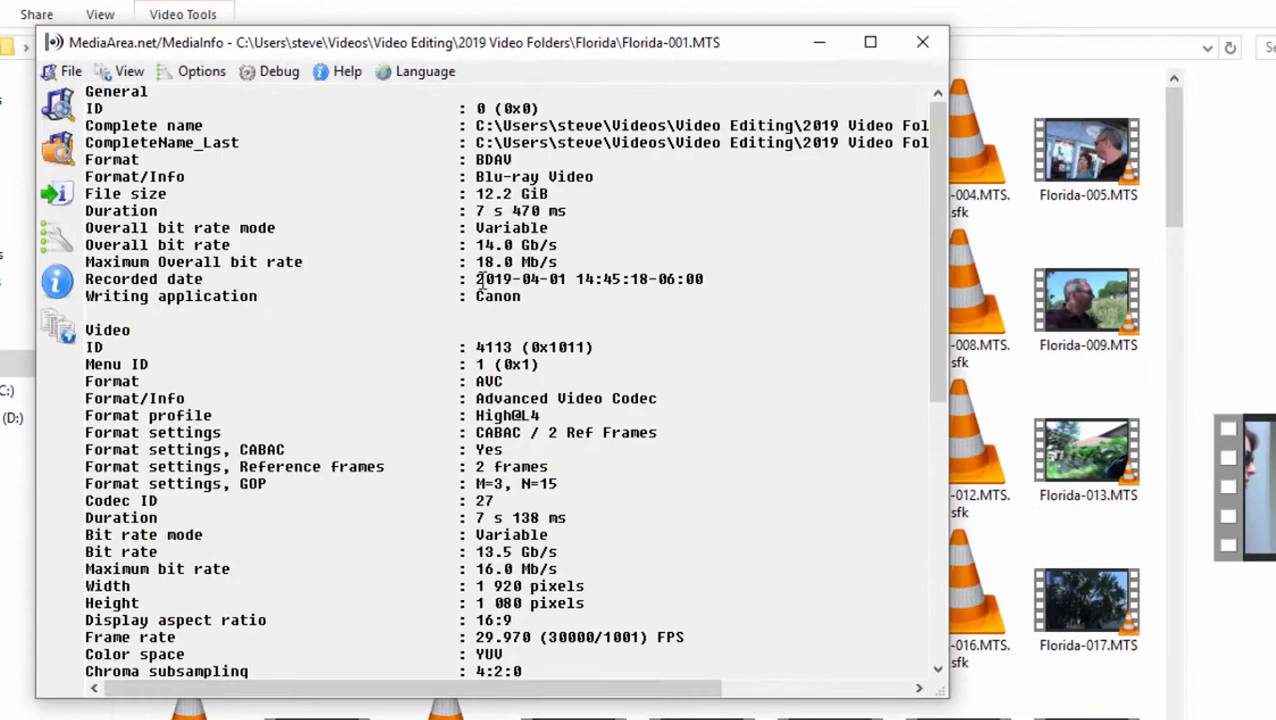
scroll("down", 3)
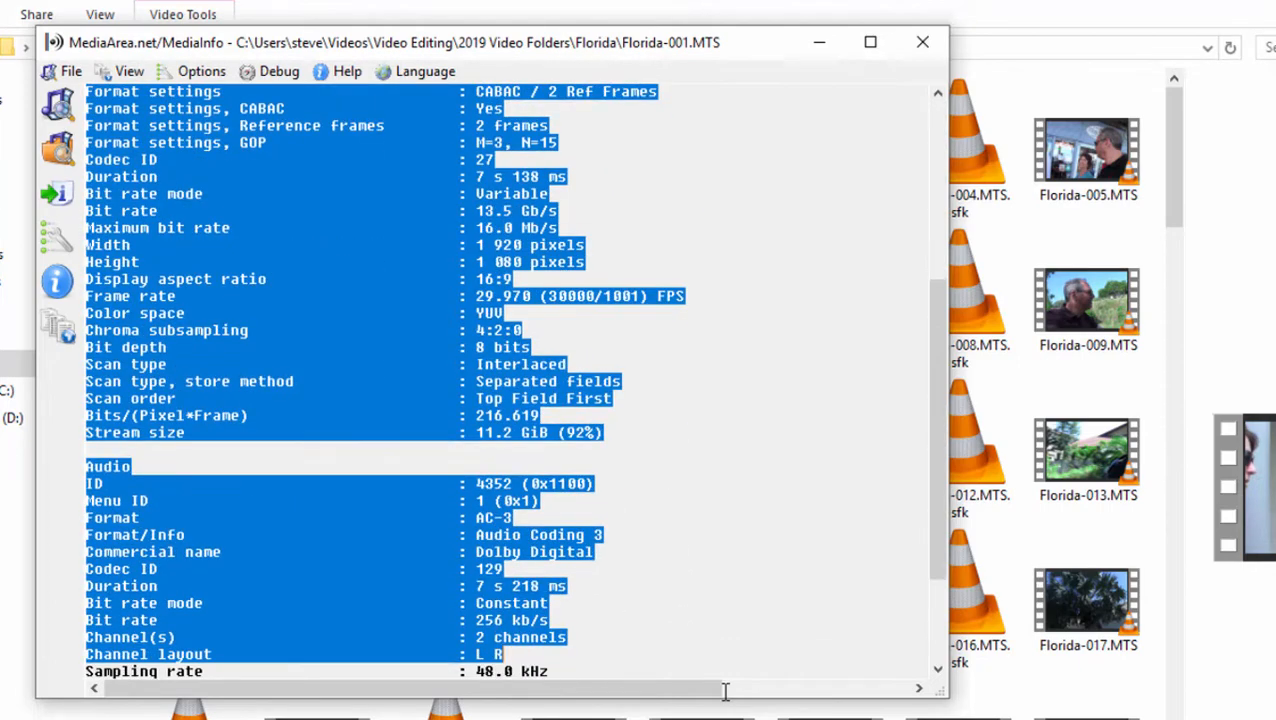
scroll("down", 3)
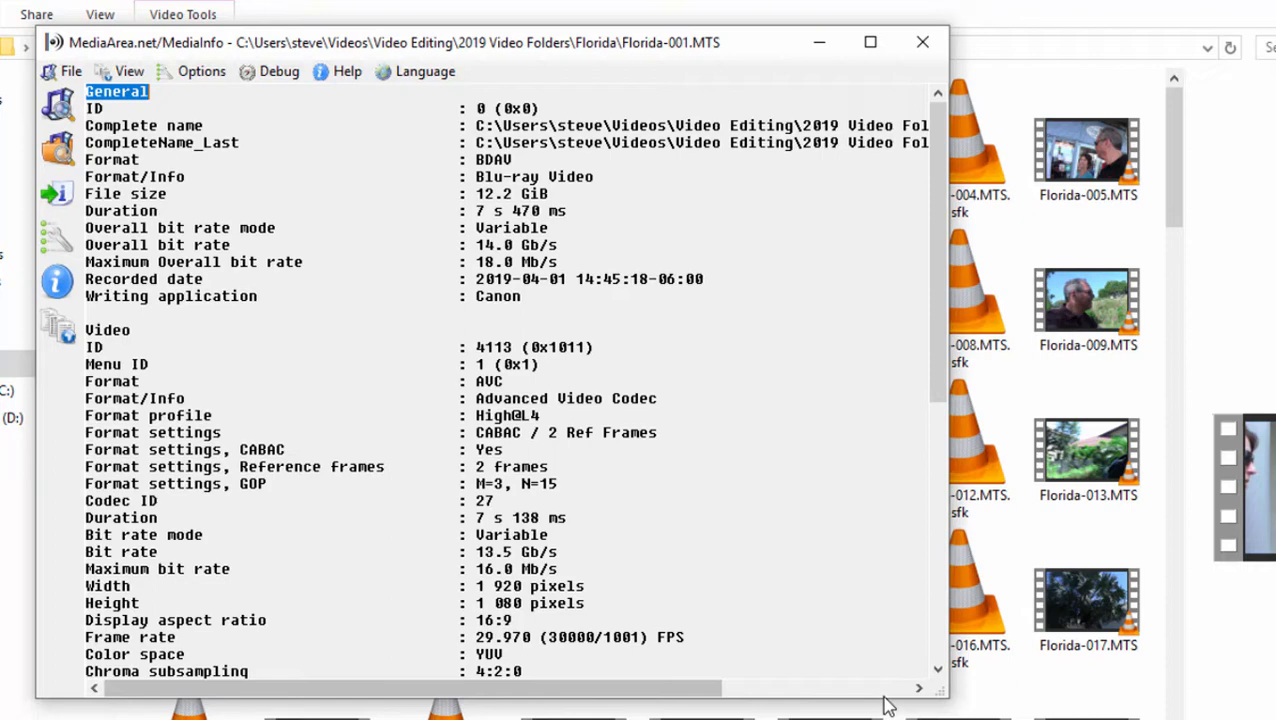
mouse_move(890, 704)
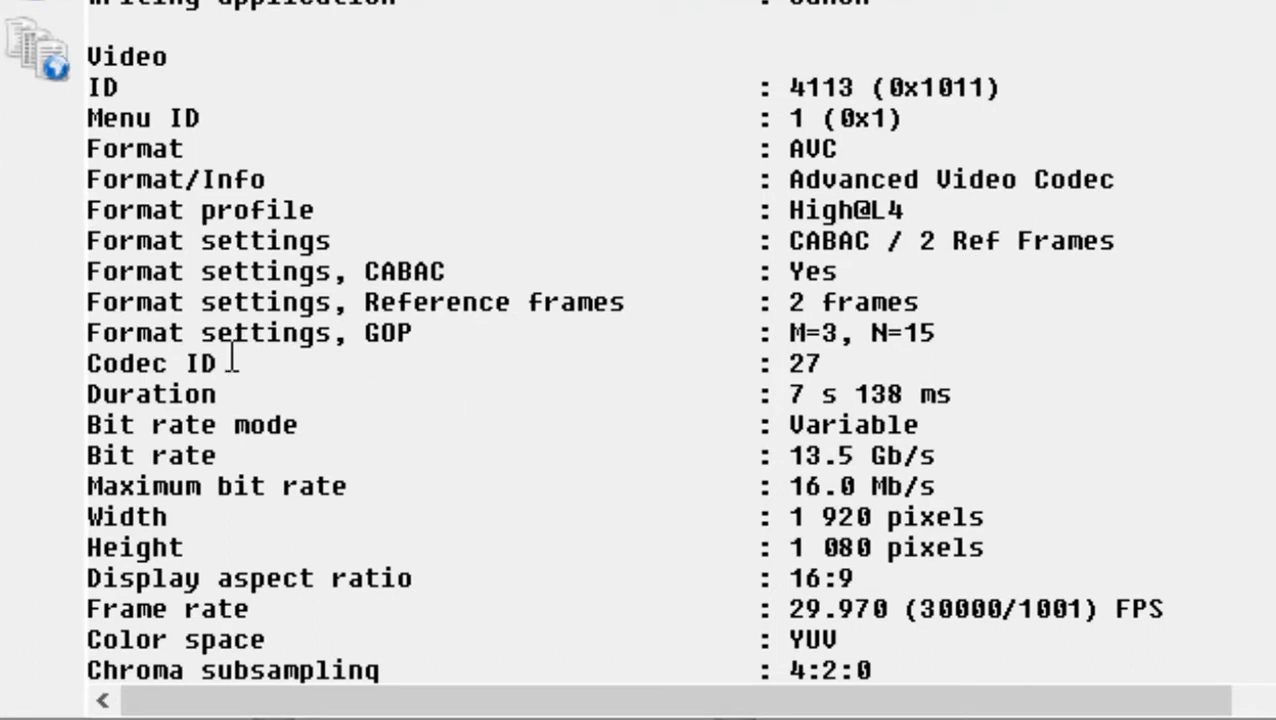
mouse_move(208, 148)
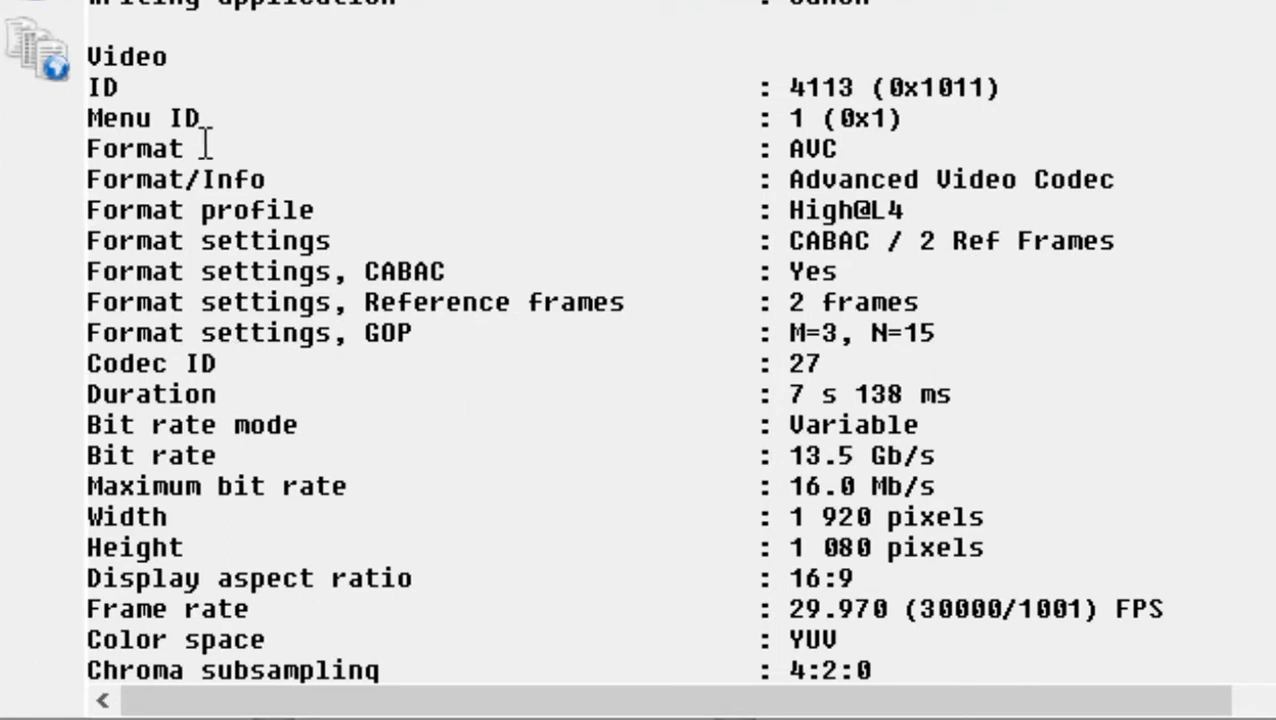
mouse_move(1072, 216)
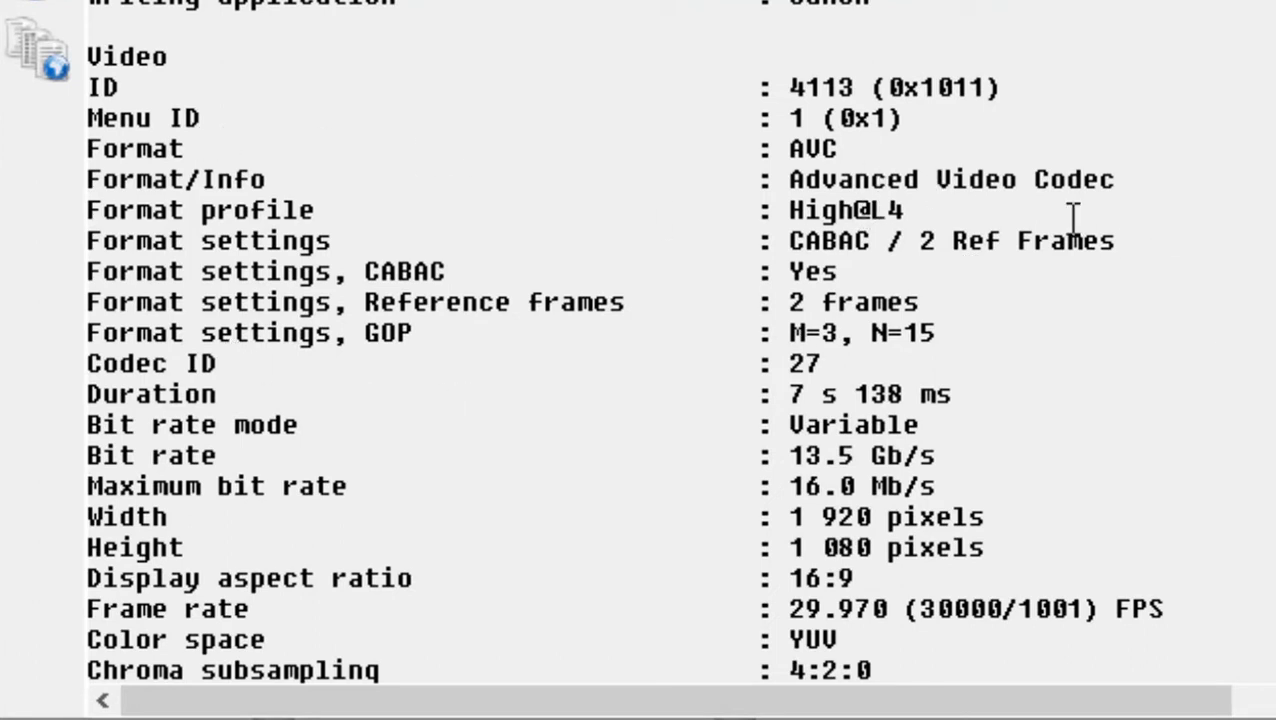
mouse_move(924, 208)
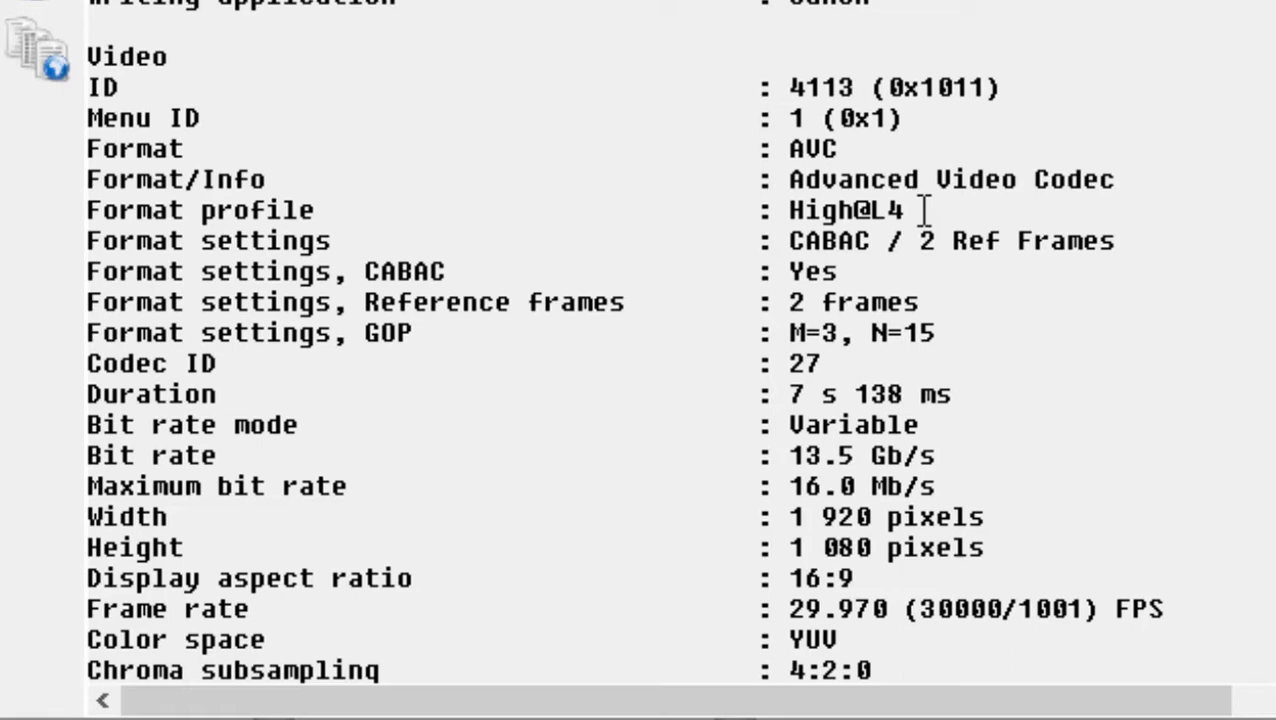
scroll("down", 3)
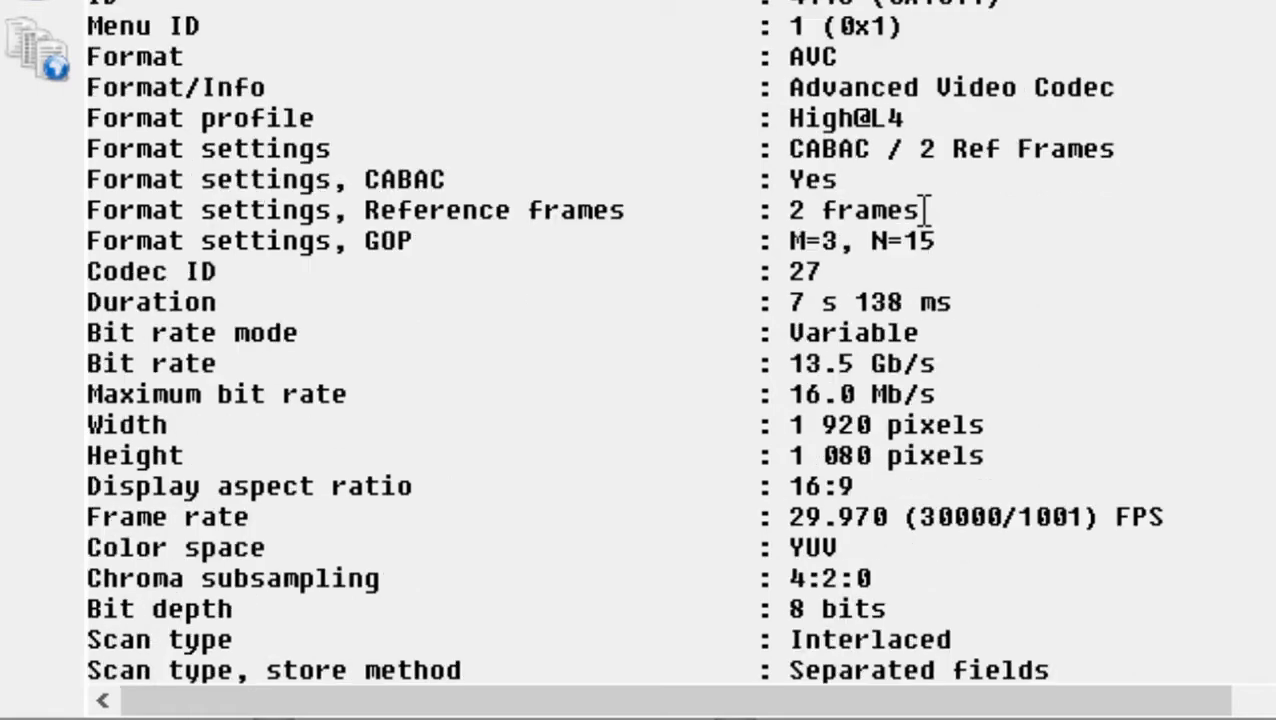
scroll("down", 3)
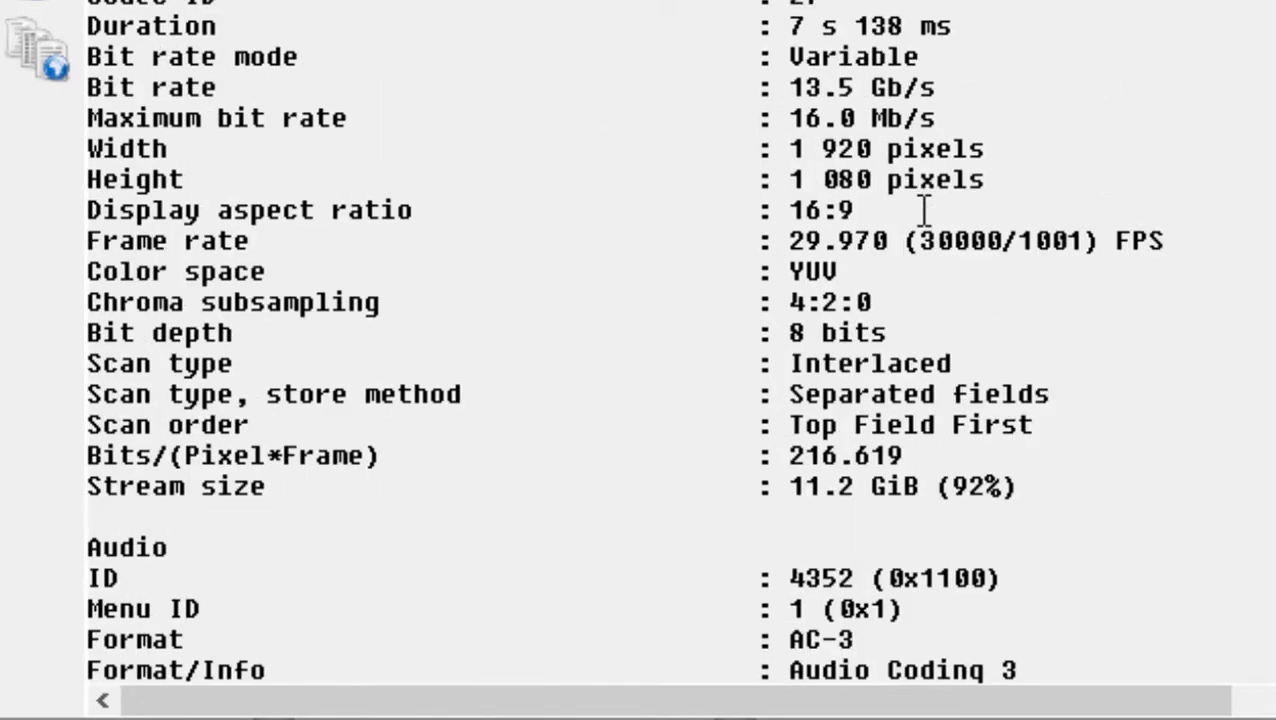
mouse_move(528, 100)
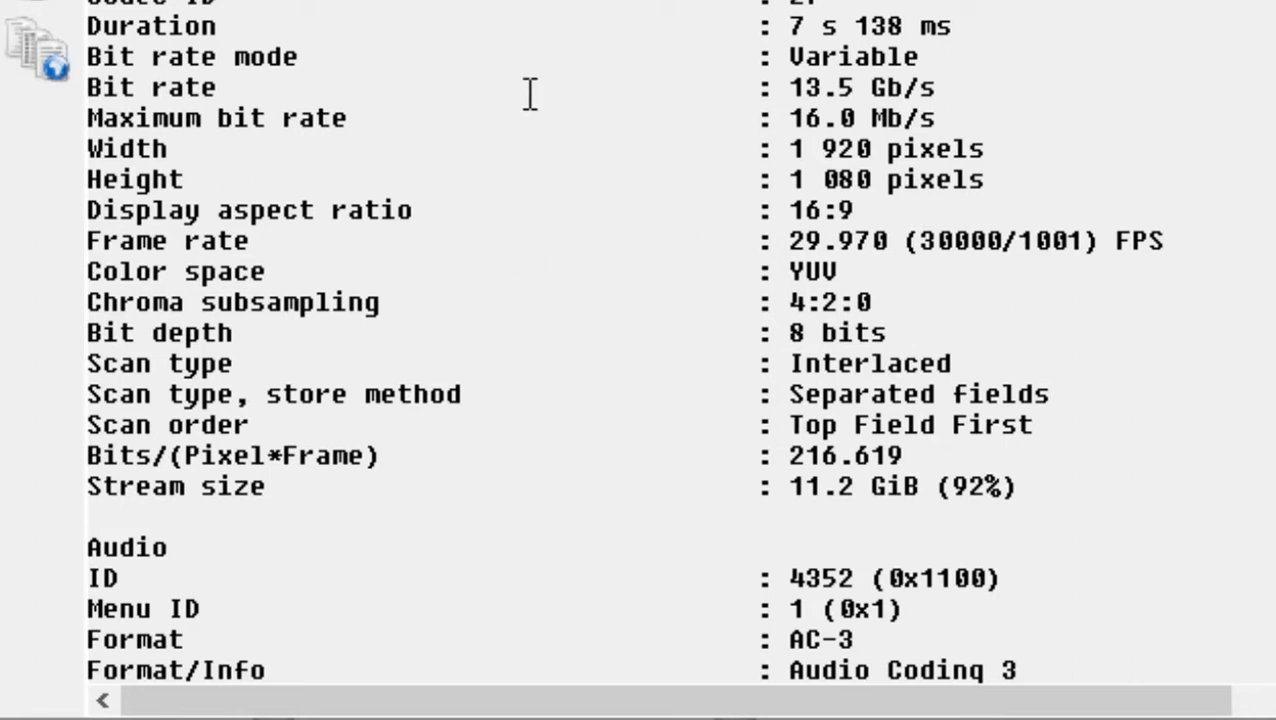
mouse_move(878, 256)
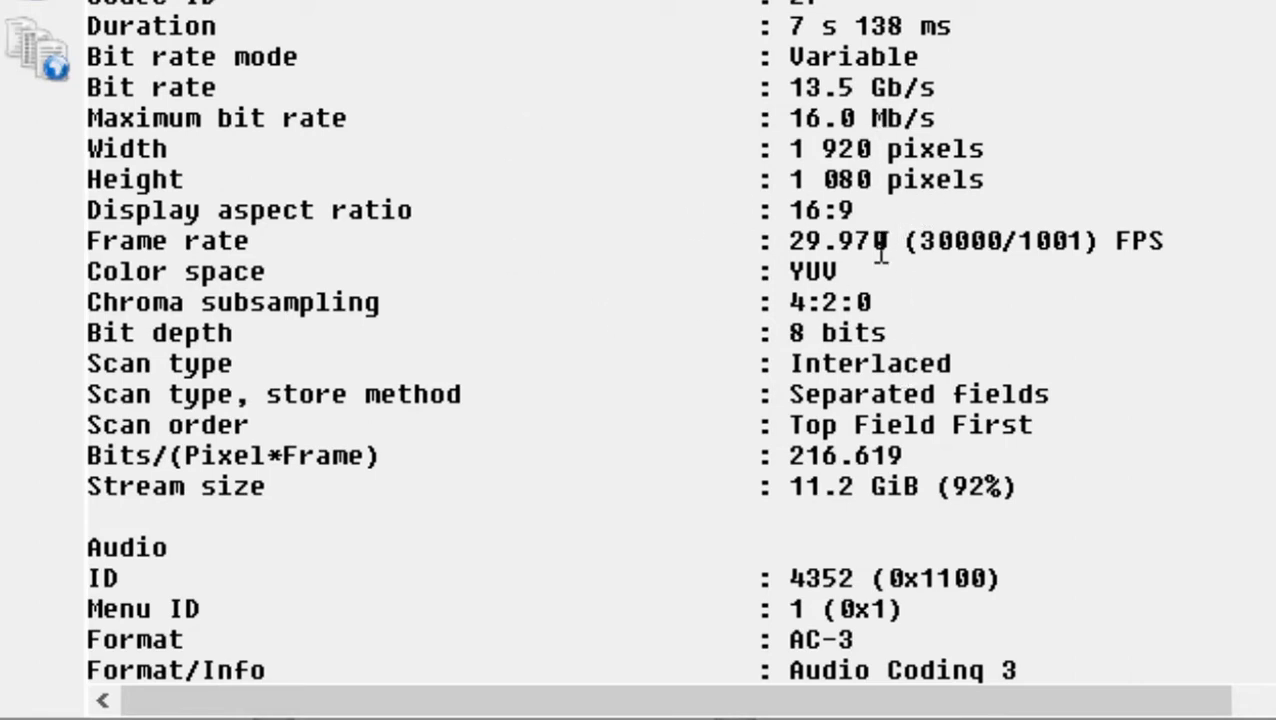
mouse_move(848, 364)
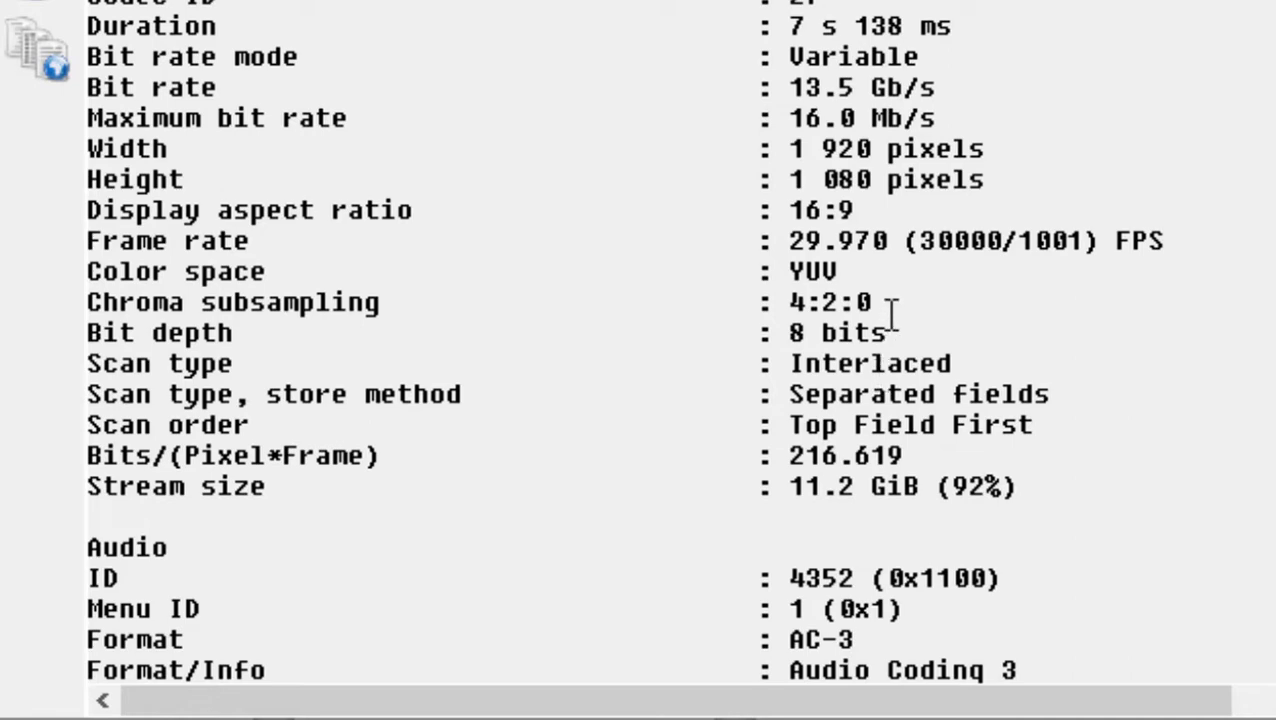
scroll("down", 3)
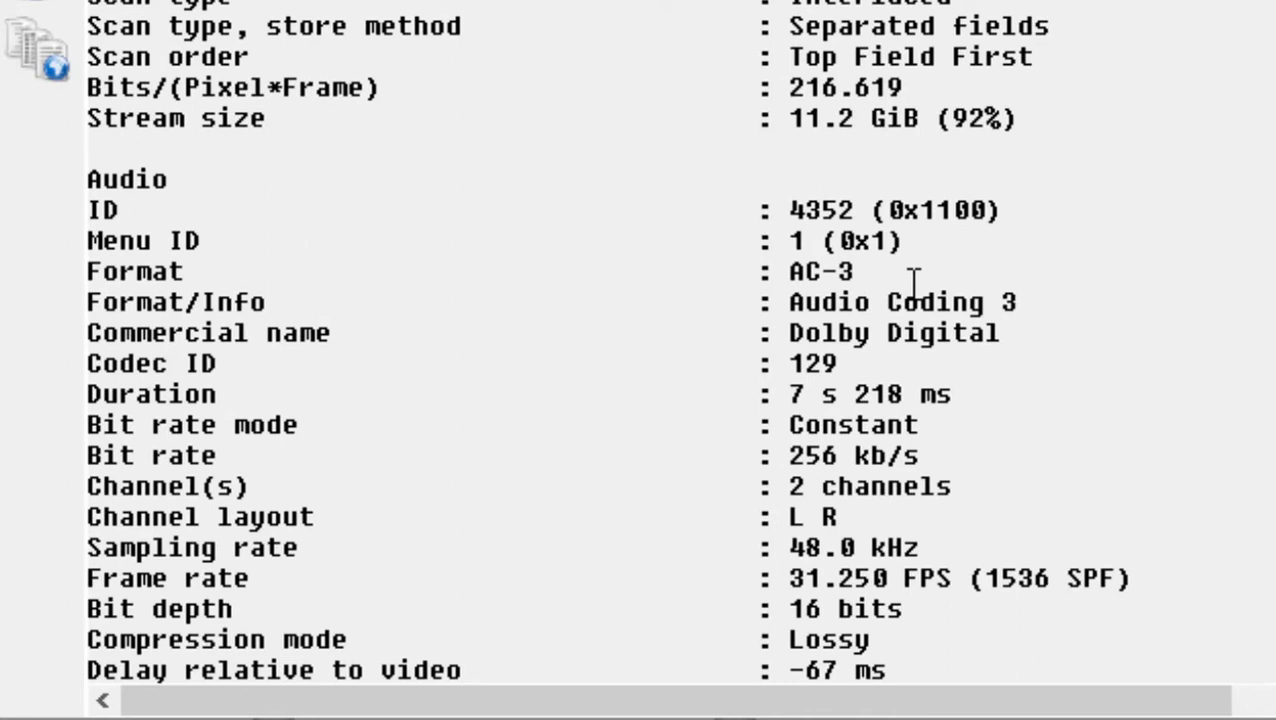
mouse_move(852, 302)
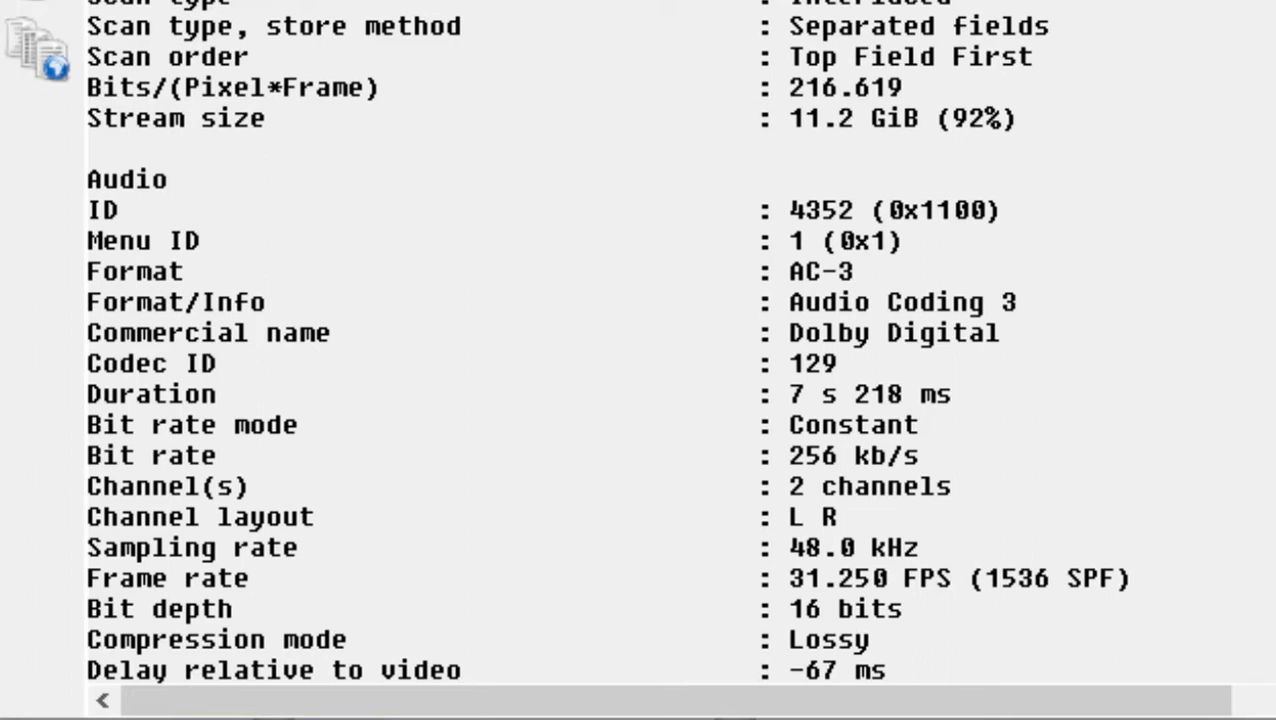
mouse_move(582, 646)
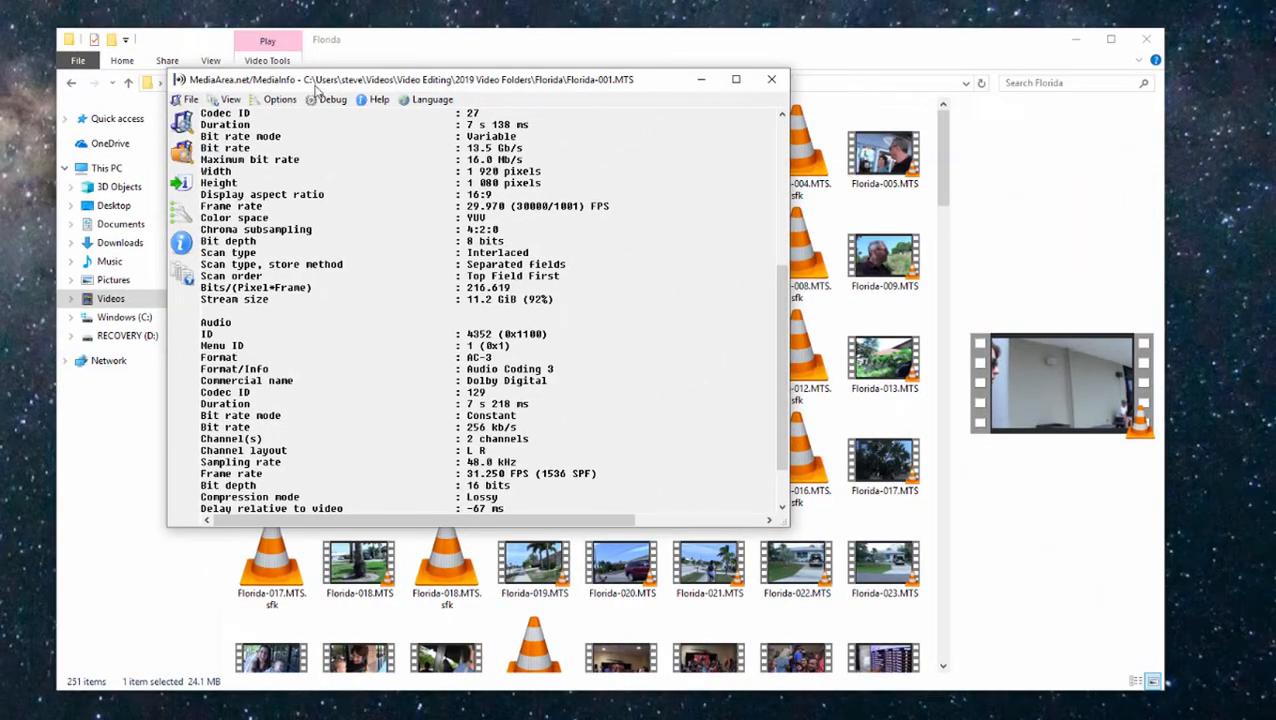
left_click(772, 80)
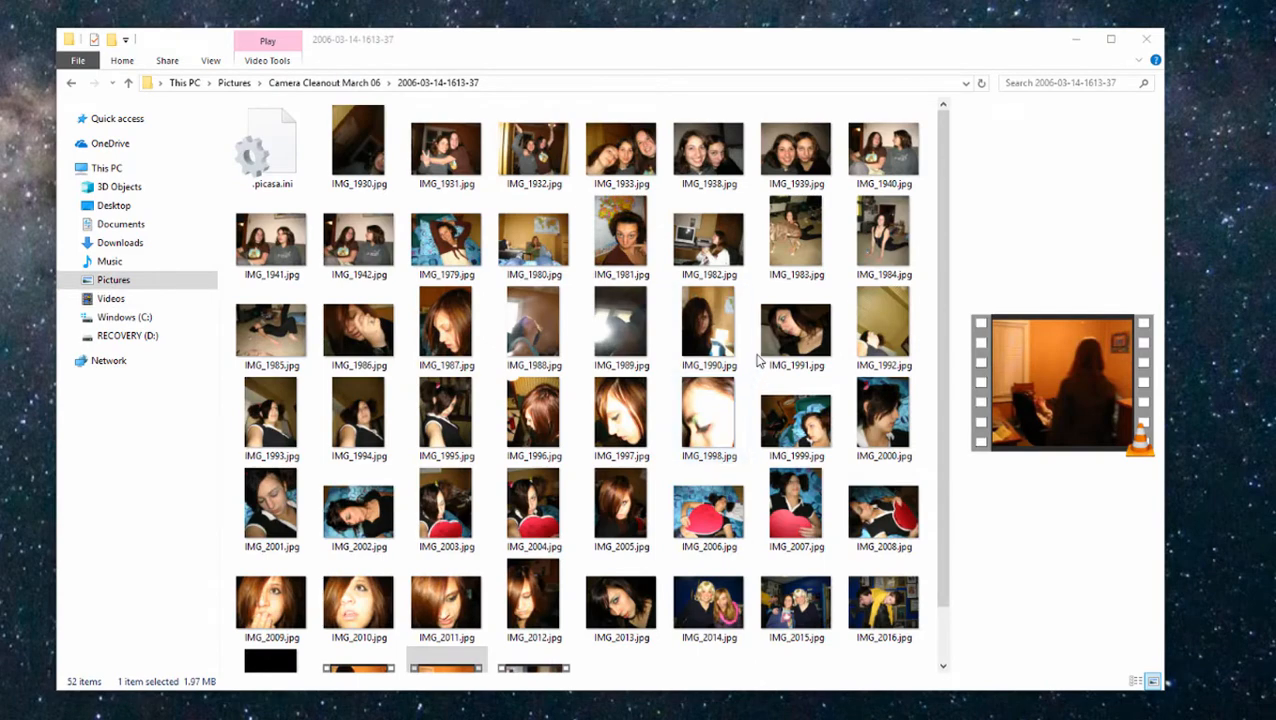
scroll("down", 3)
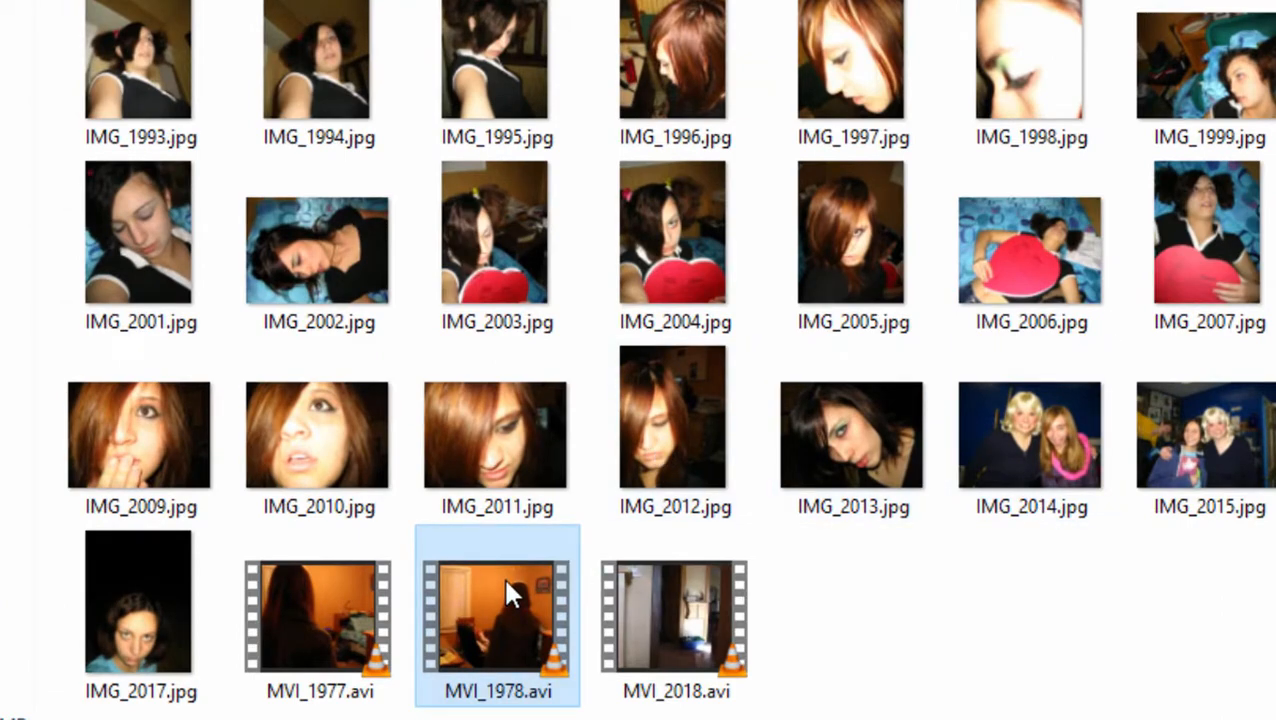
right_click(508, 596)
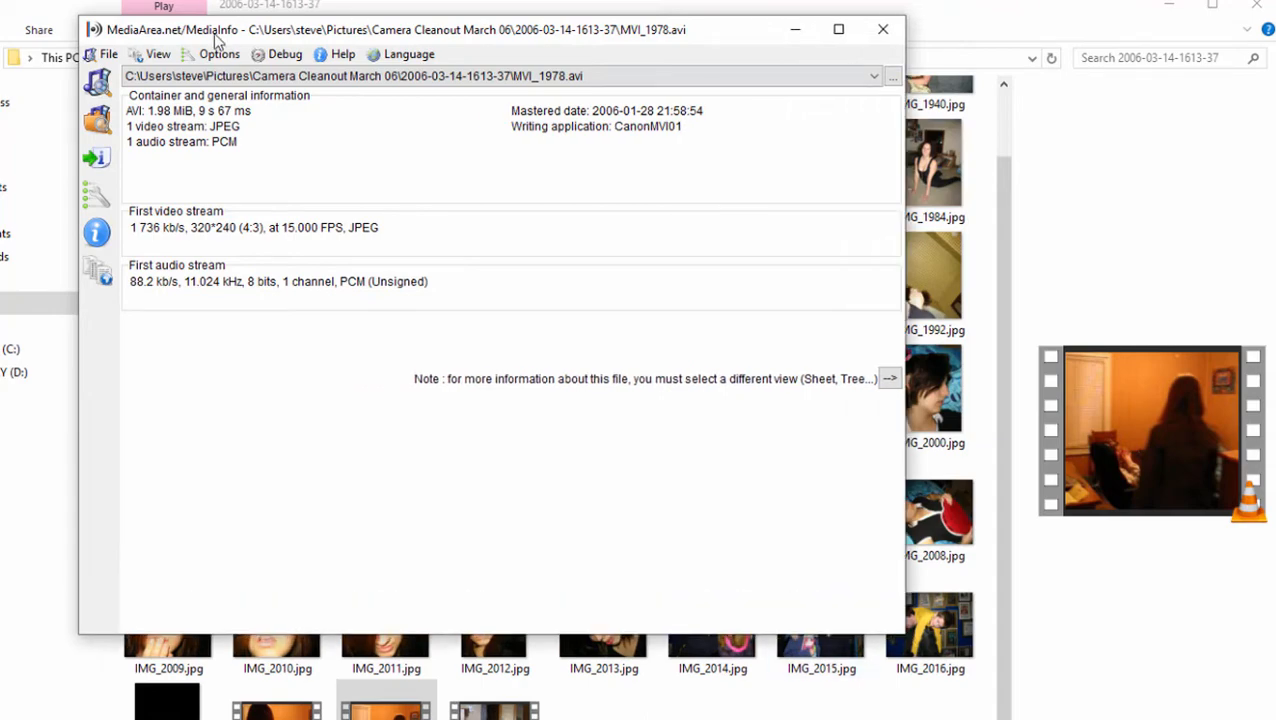
Step: Show the MVI_1978.avi Text report and highlight its MJPG codec ID (320x240, 15 FPS)
left_click(156, 54)
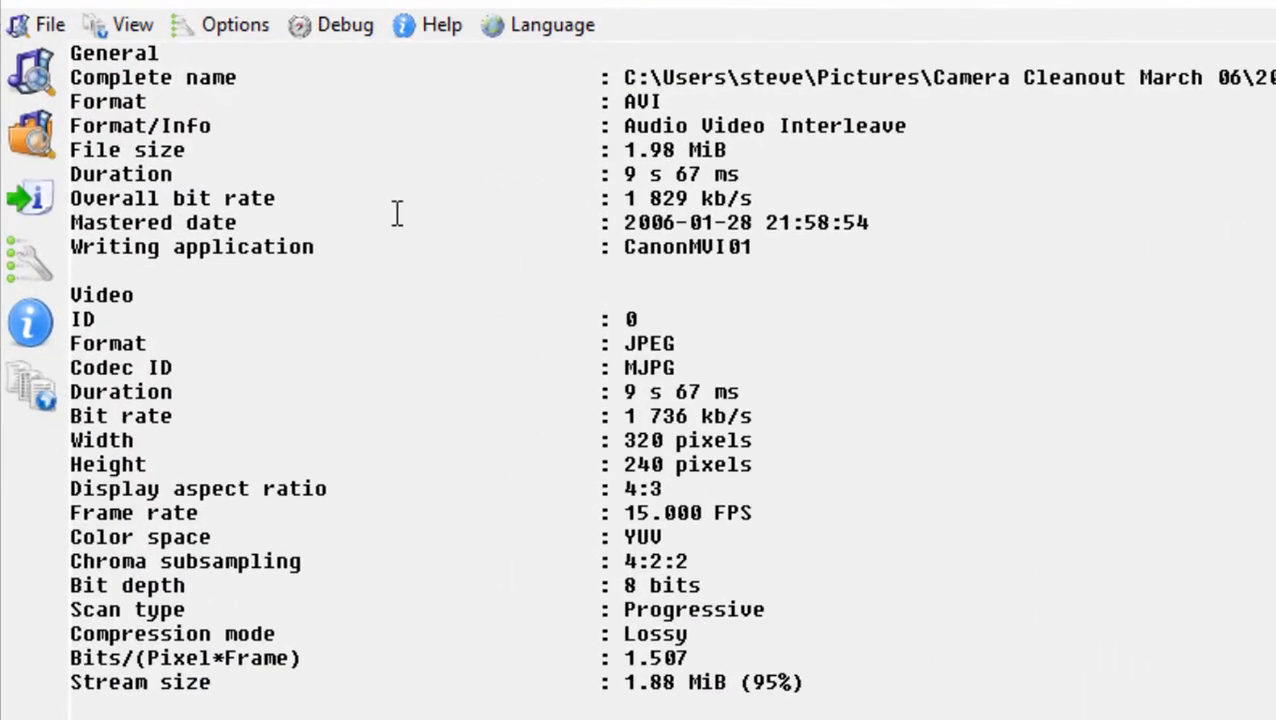
mouse_move(158, 344)
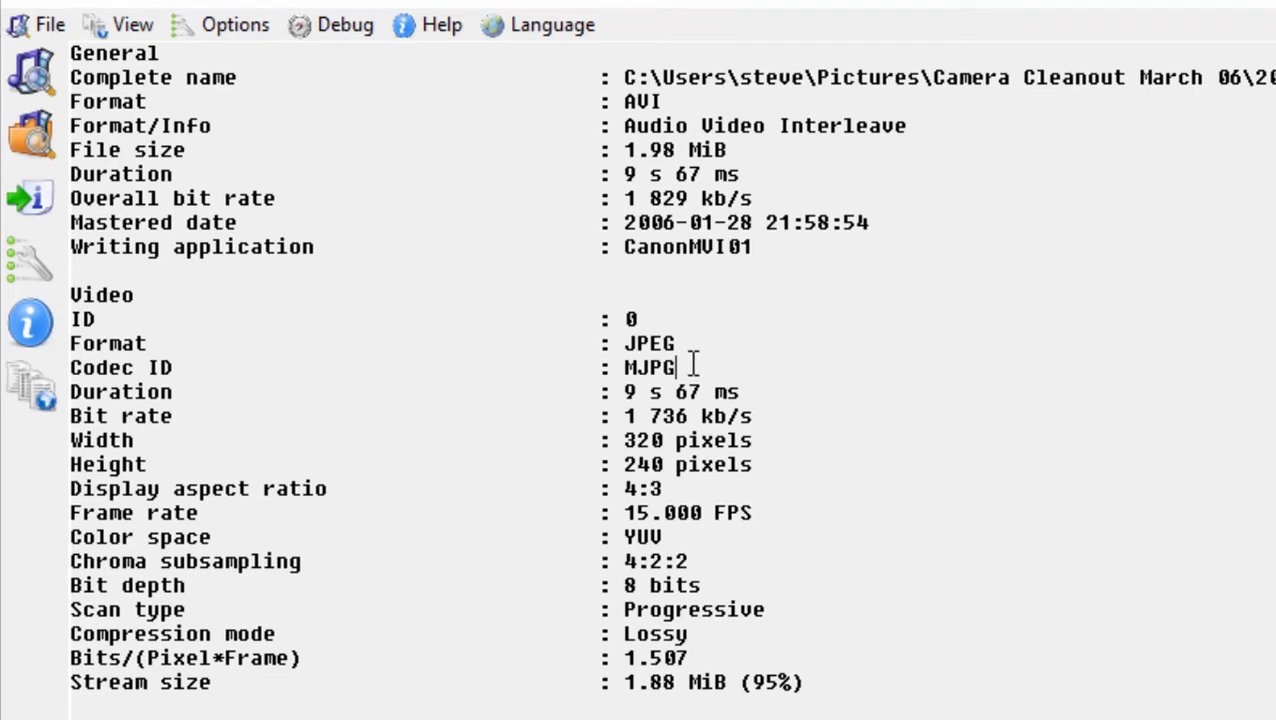
double_click(658, 364)
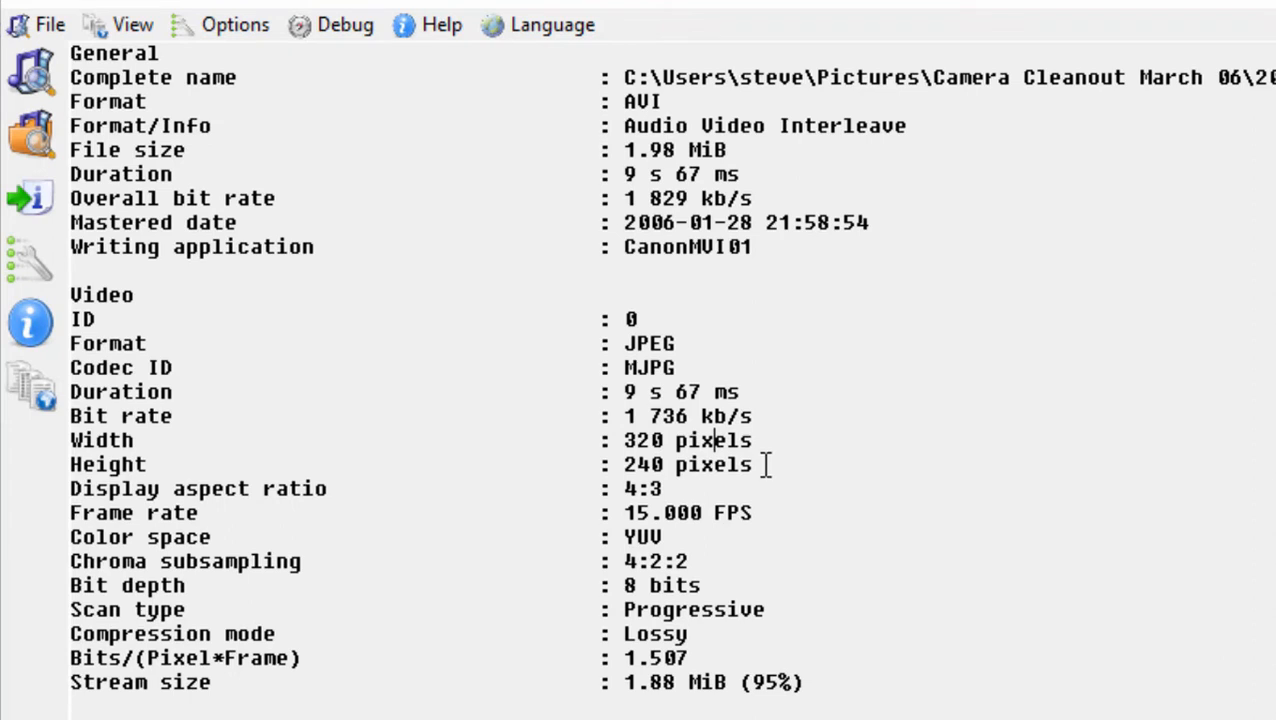
mouse_move(756, 498)
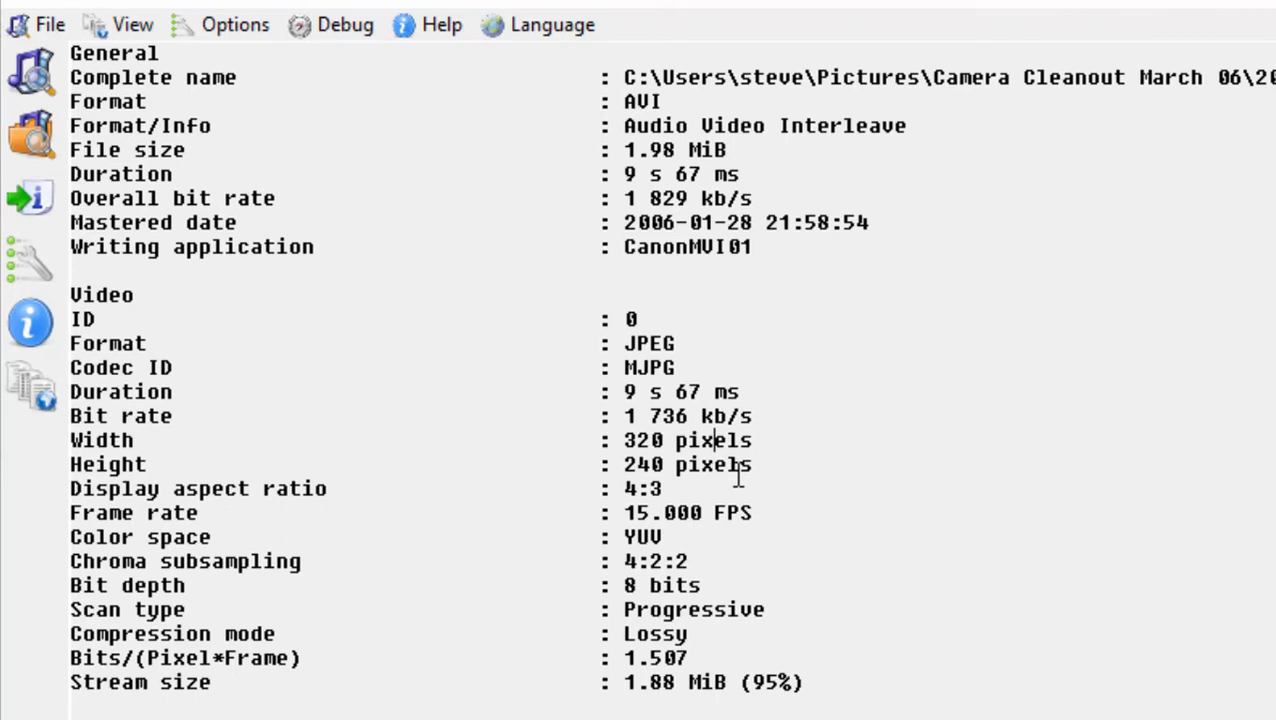